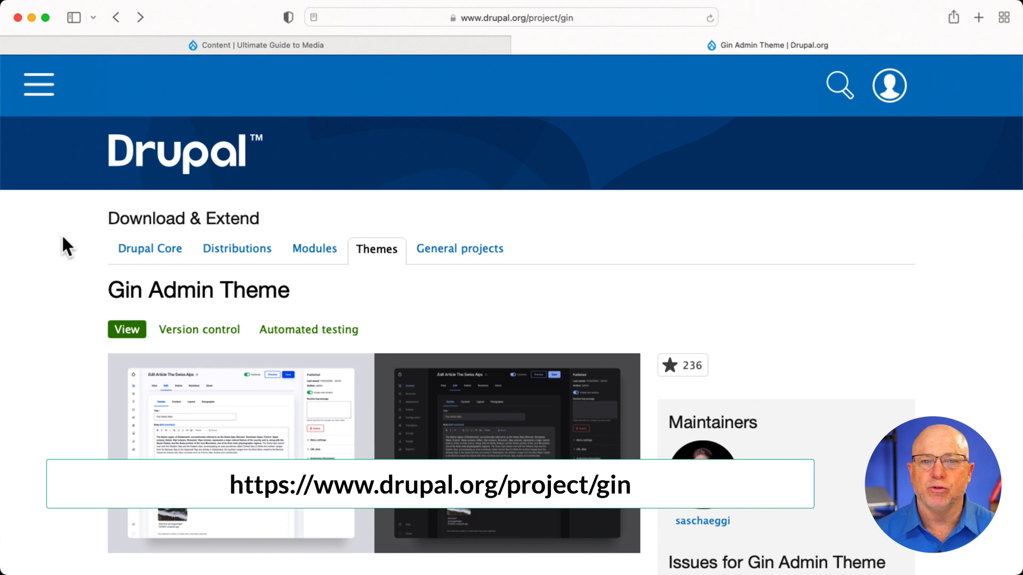
- Scroll down the Gin Admin Theme project page to read its description and related modules
{"action": "scroll", "scroll_direction": "down", "scroll_amount": 3}
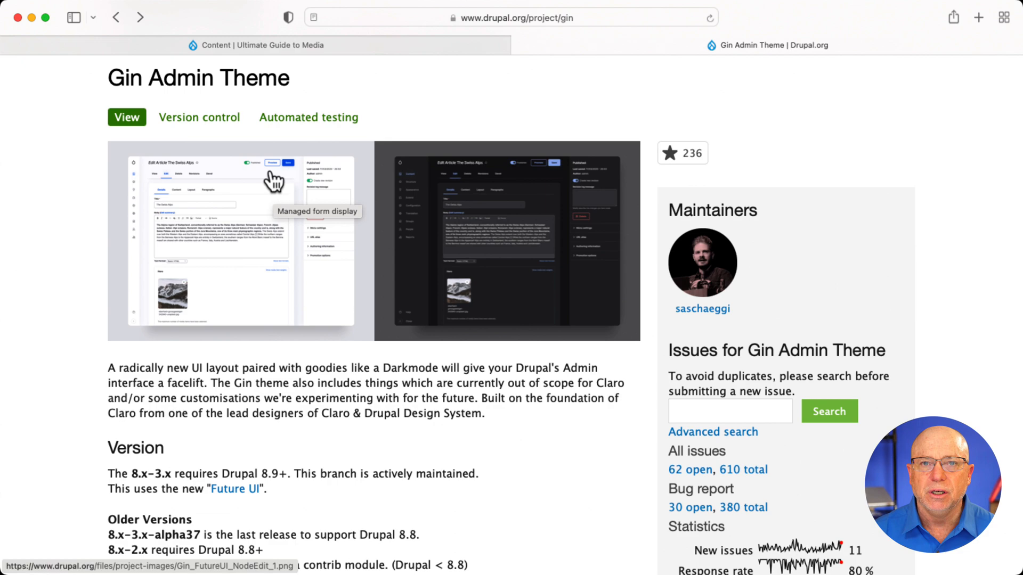
{"action": "scroll", "scroll_direction": "down", "scroll_amount": 3}
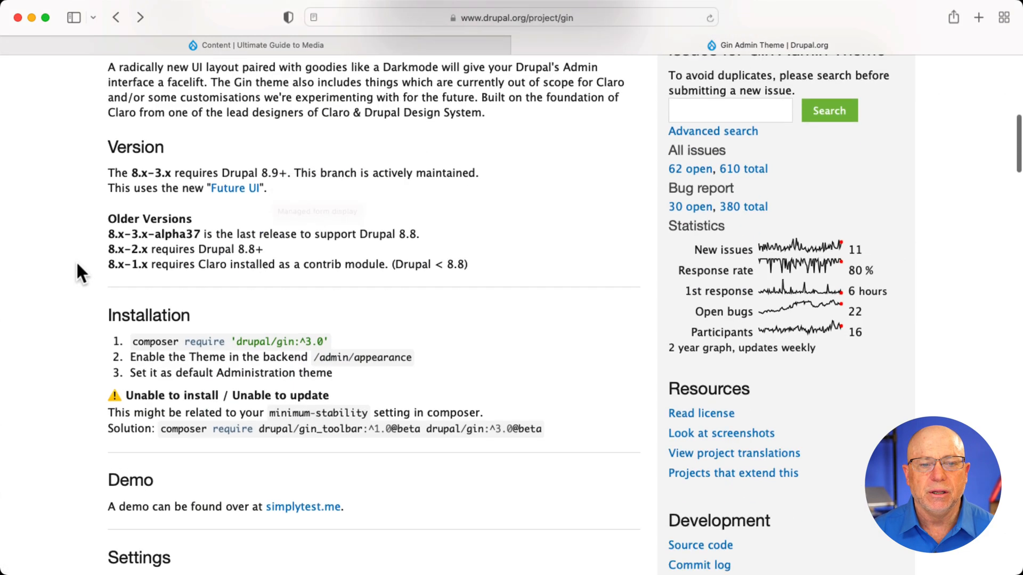
{"action": "scroll", "scroll_direction": "down", "scroll_amount": 3}
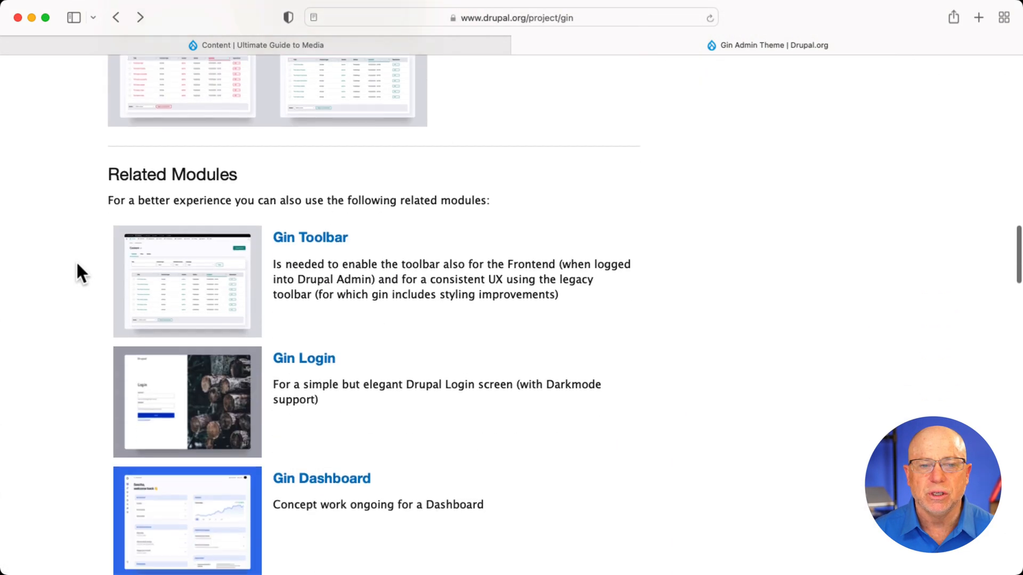
{"action": "scroll", "scroll_direction": "down", "scroll_amount": 3}
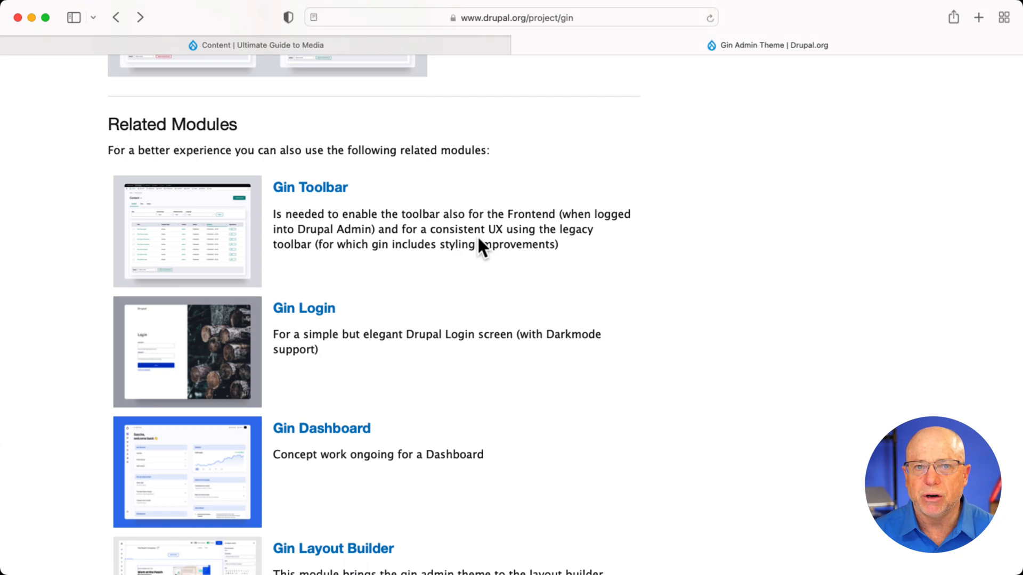
{"action": "mouse_move", "coordinate": [525, 359]}
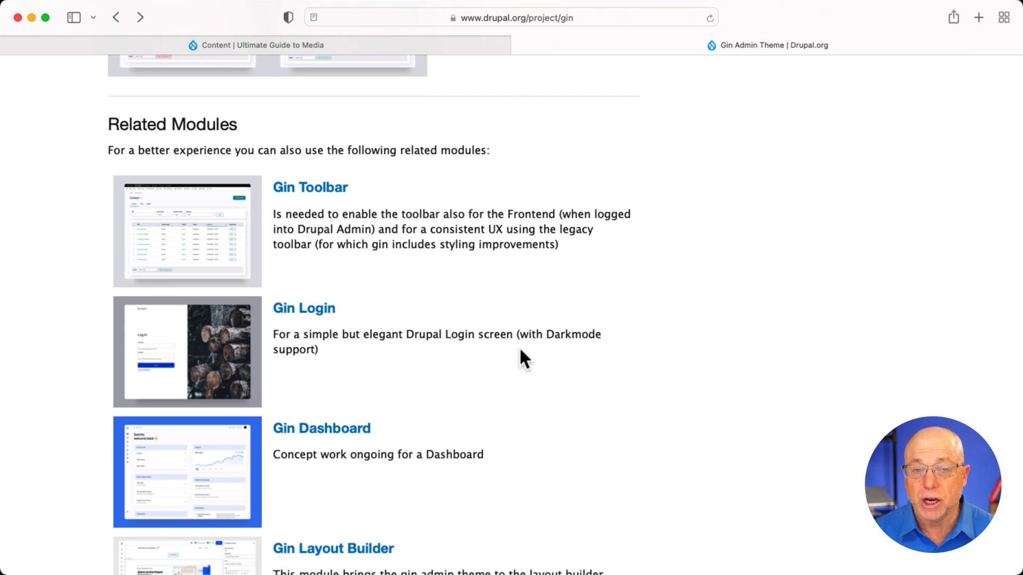
{"action": "scroll", "scroll_direction": "down", "scroll_amount": 3}
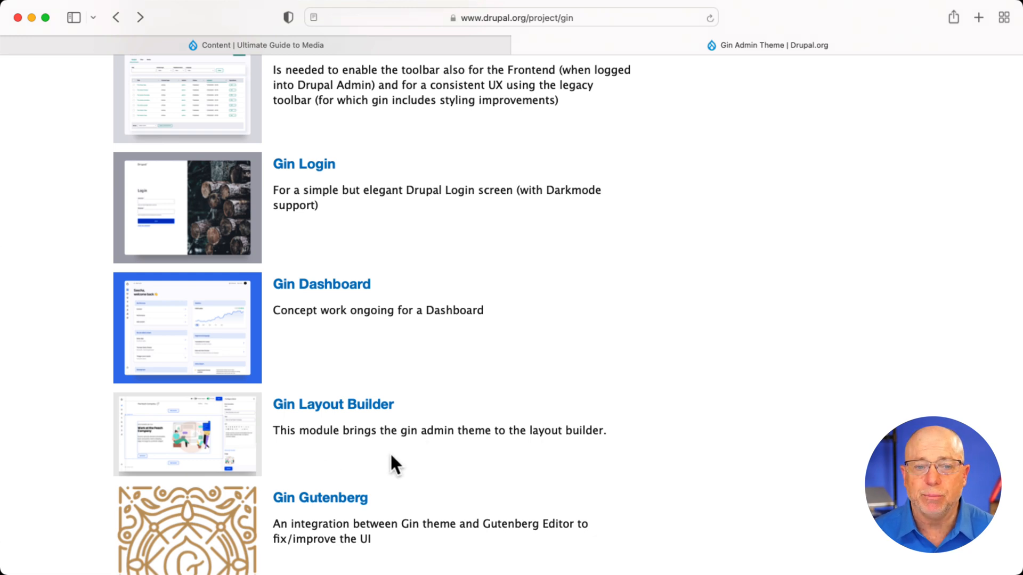
{"action": "scroll", "scroll_direction": "down", "scroll_amount": 3}
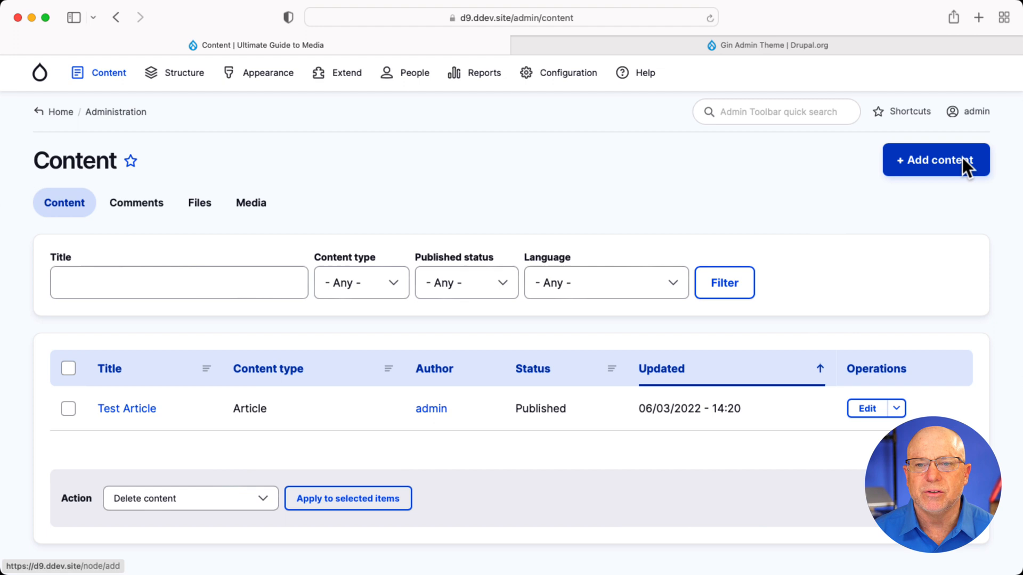
{"action": "mouse_move", "coordinate": [774, 169]}
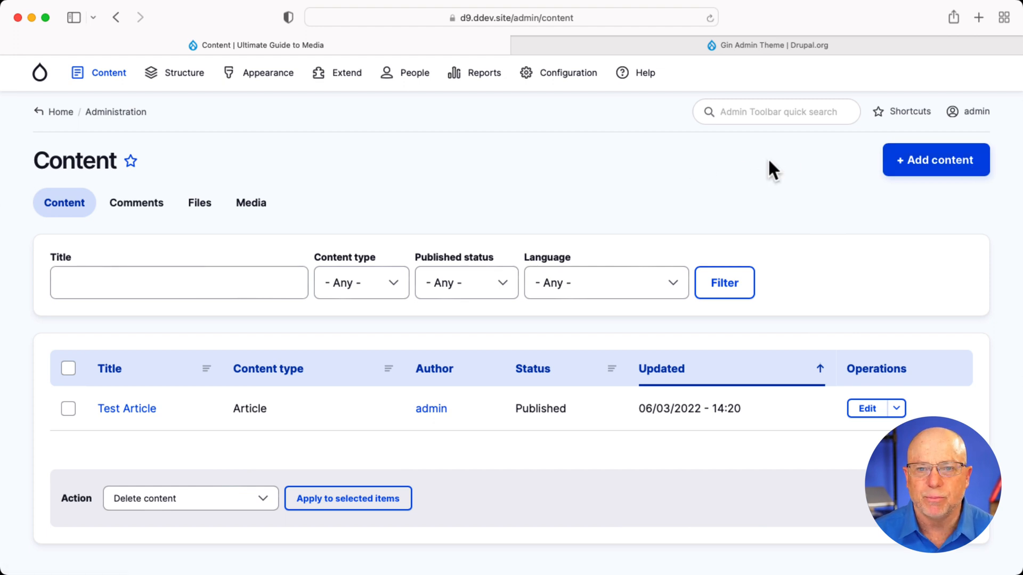
- Show the Media library in Grid view and browse its thumbnail items
{"action": "left_click", "coordinate": [177, 282]}
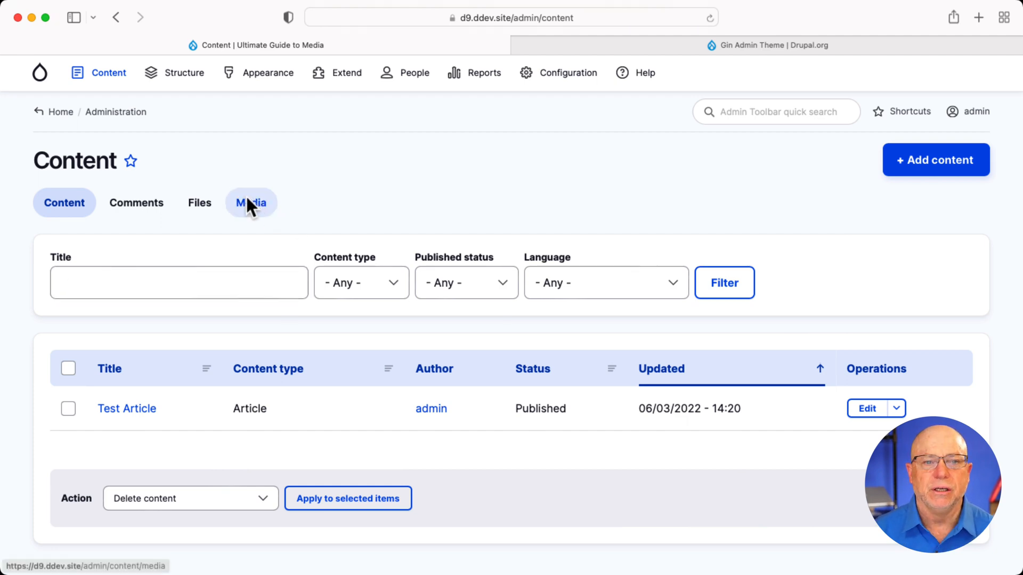
{"action": "left_click", "coordinate": [250, 203]}
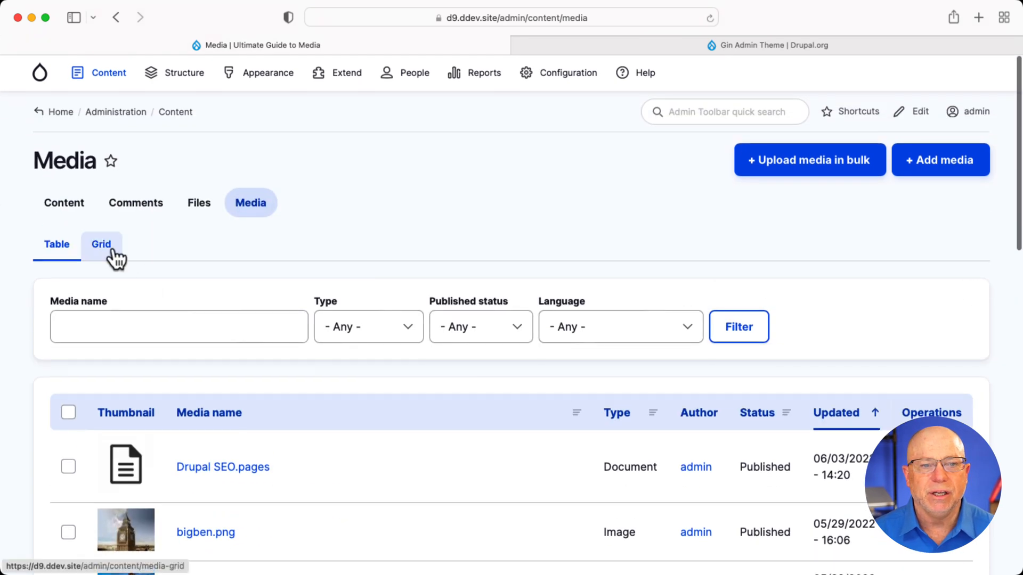
{"action": "left_click", "coordinate": [101, 244]}
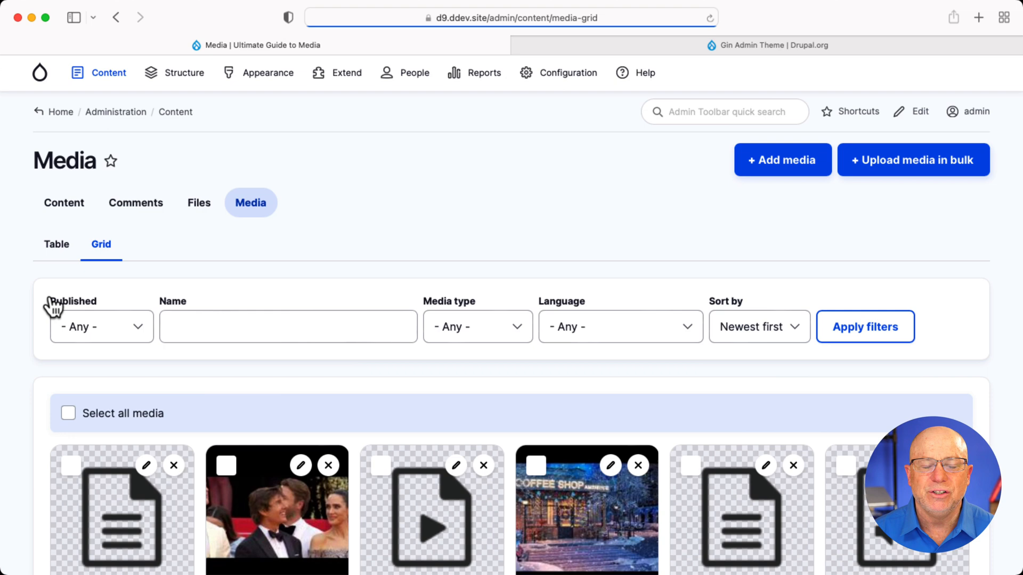
{"action": "scroll", "scroll_direction": "down", "scroll_amount": 3}
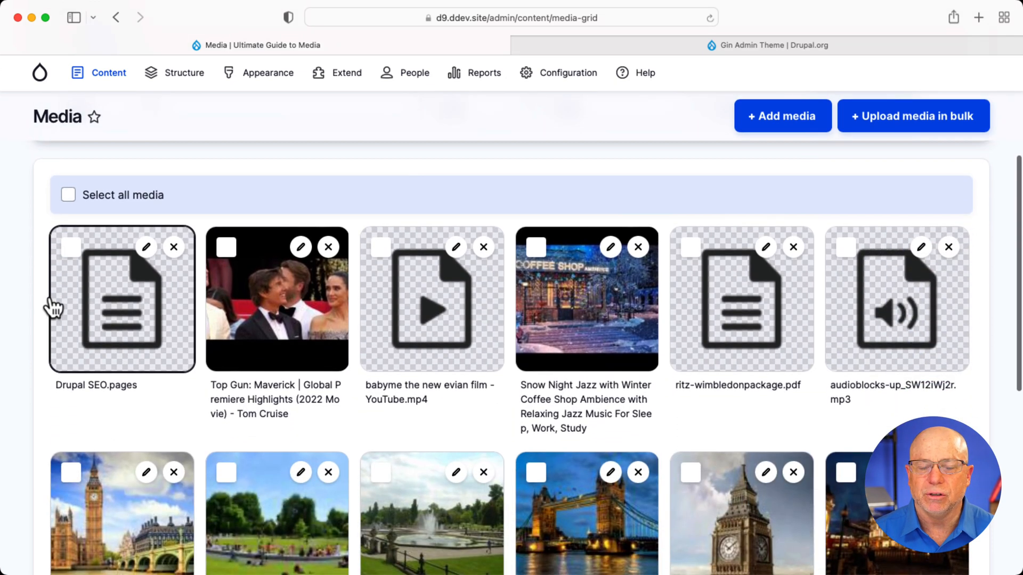
{"action": "left_click", "coordinate": [110, 72]}
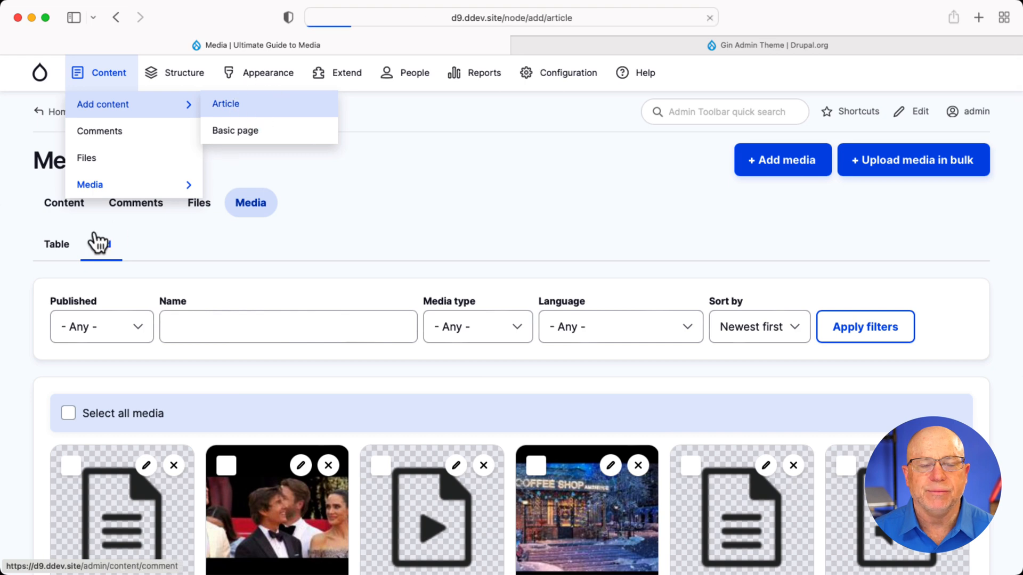
- Start a new Article, review its body, tags, image and media fields, then go back to Content
{"action": "left_click", "coordinate": [225, 103]}
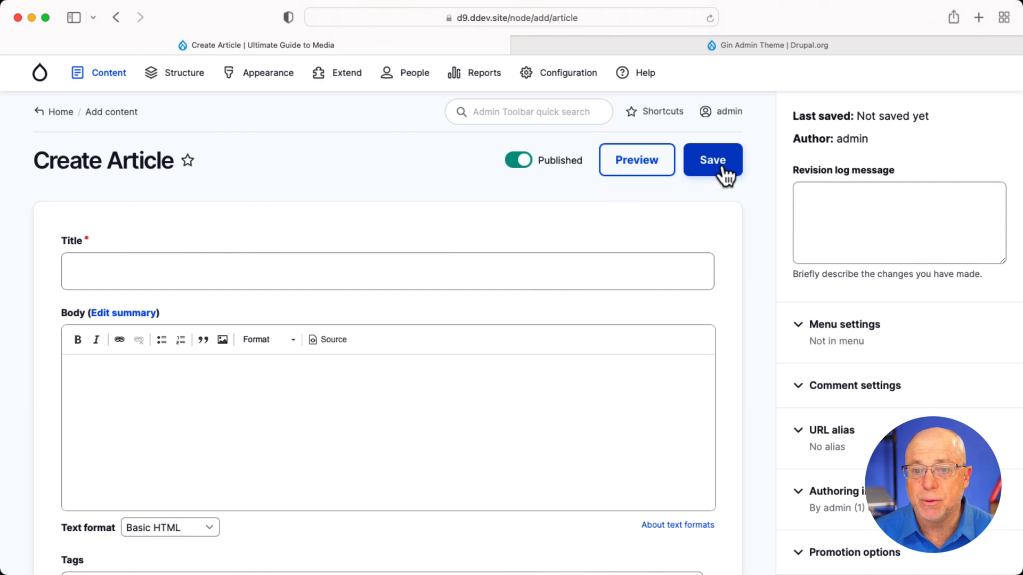
{"action": "scroll", "scroll_direction": "down", "scroll_amount": 3}
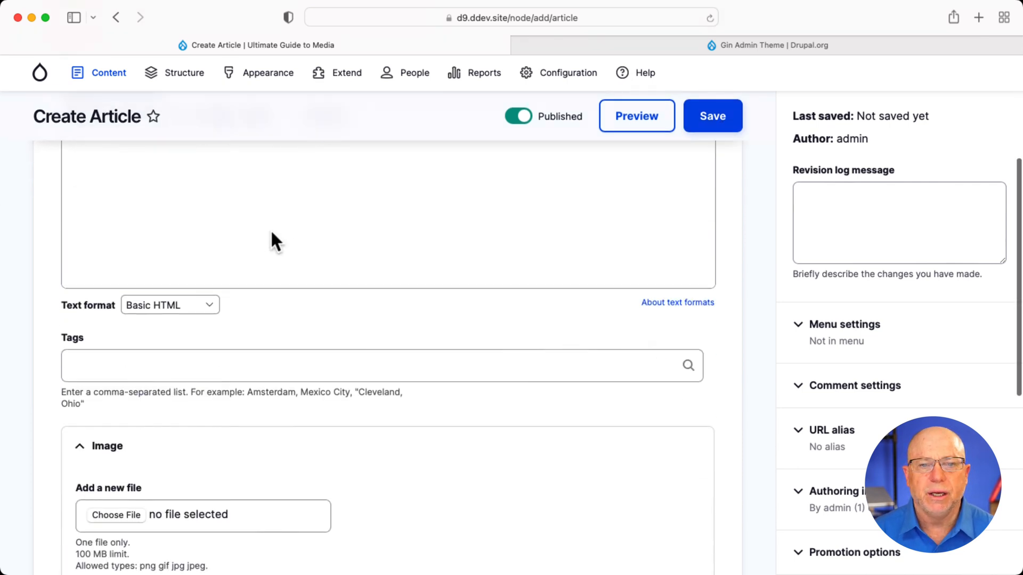
{"action": "scroll", "scroll_direction": "down", "scroll_amount": 3}
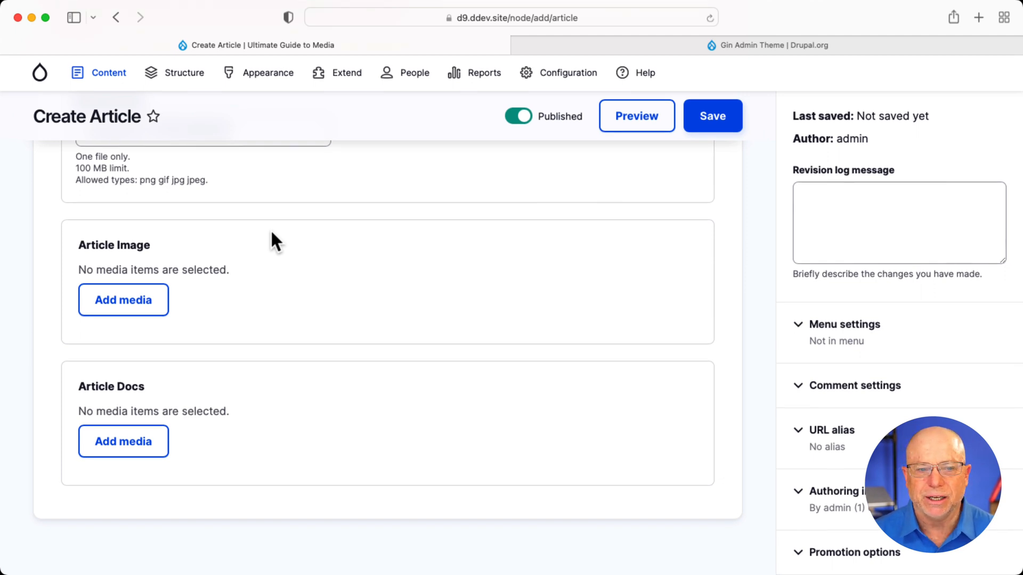
{"action": "scroll", "scroll_direction": "down", "scroll_amount": 3}
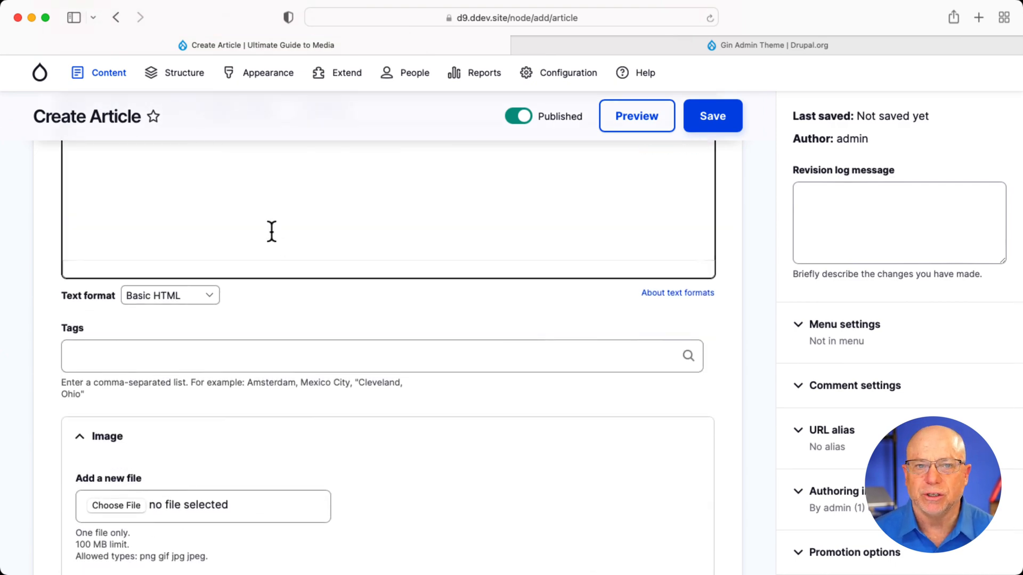
{"action": "left_click", "coordinate": [109, 73]}
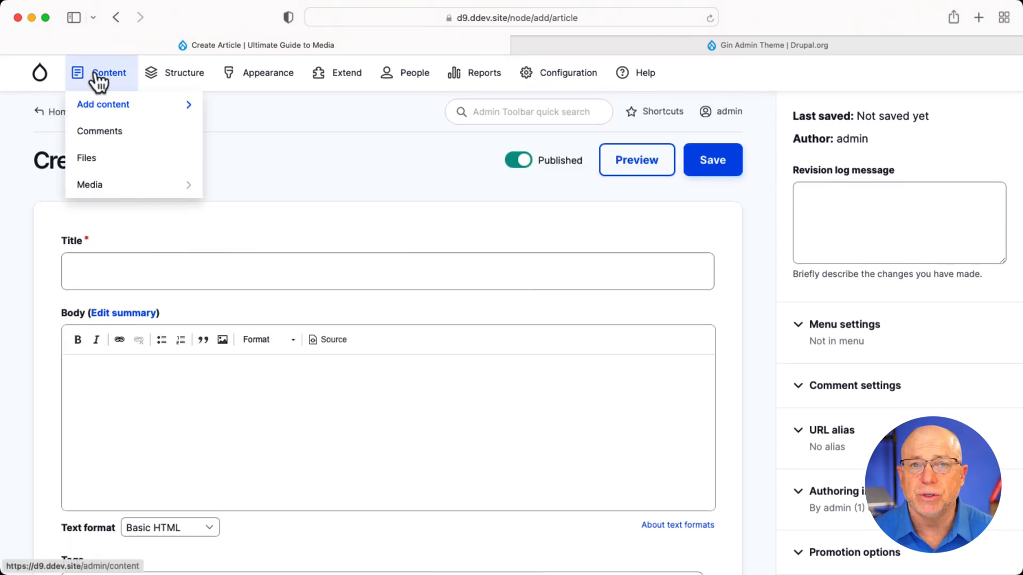
{"action": "left_click", "coordinate": [185, 72]}
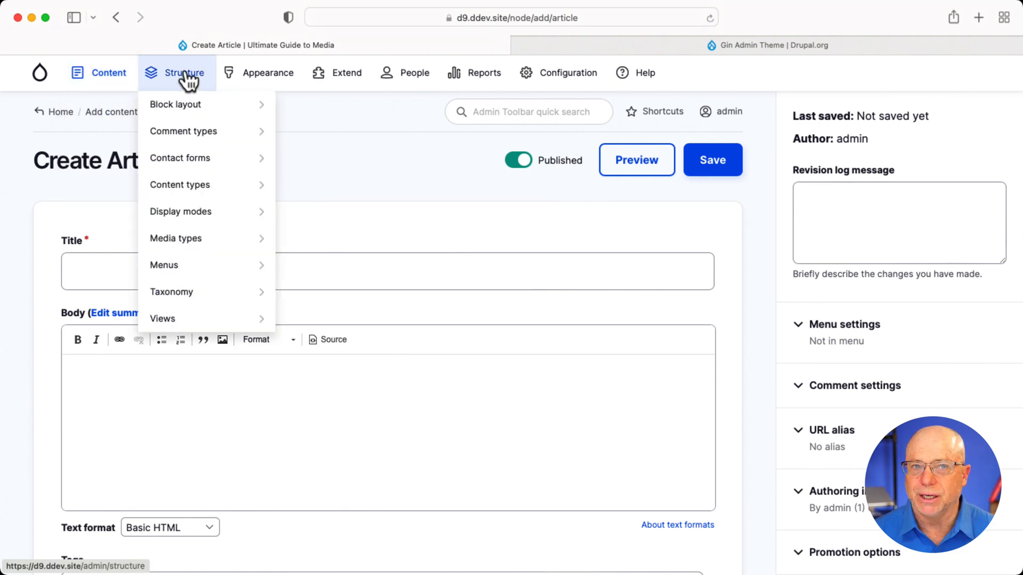
{"action": "mouse_move", "coordinate": [326, 126]}
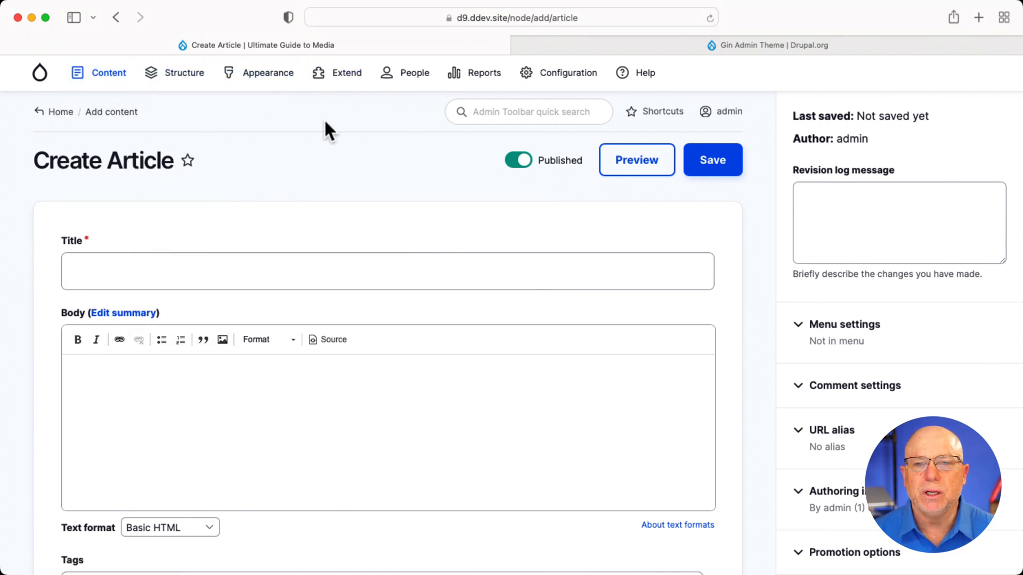
{"action": "mouse_move", "coordinate": [216, 123]}
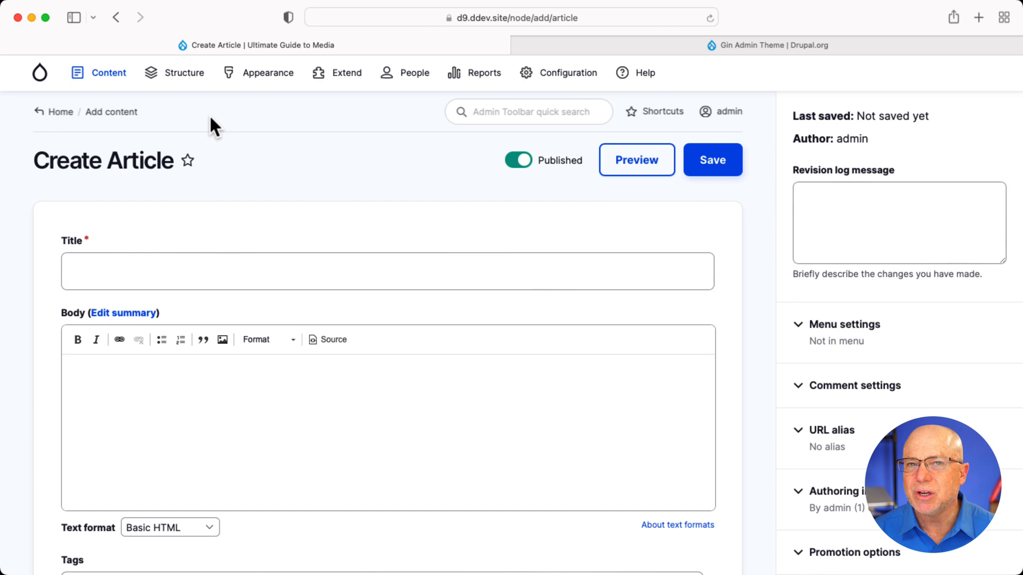
{"action": "mouse_move", "coordinate": [61, 112]}
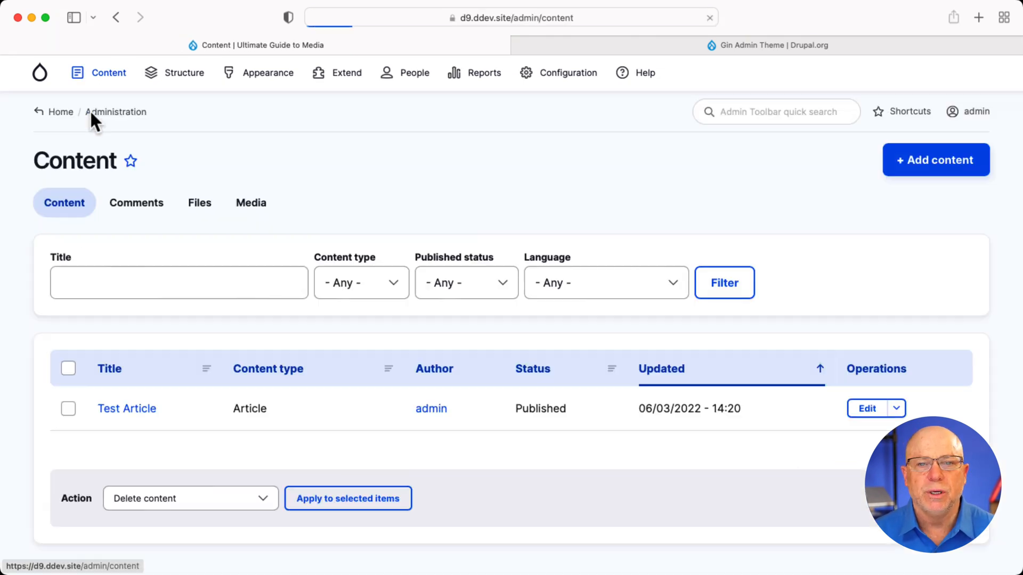
- Try the toolbar's admin quick search, then show the Appearance menu's theme options
{"action": "left_click", "coordinate": [776, 111]}
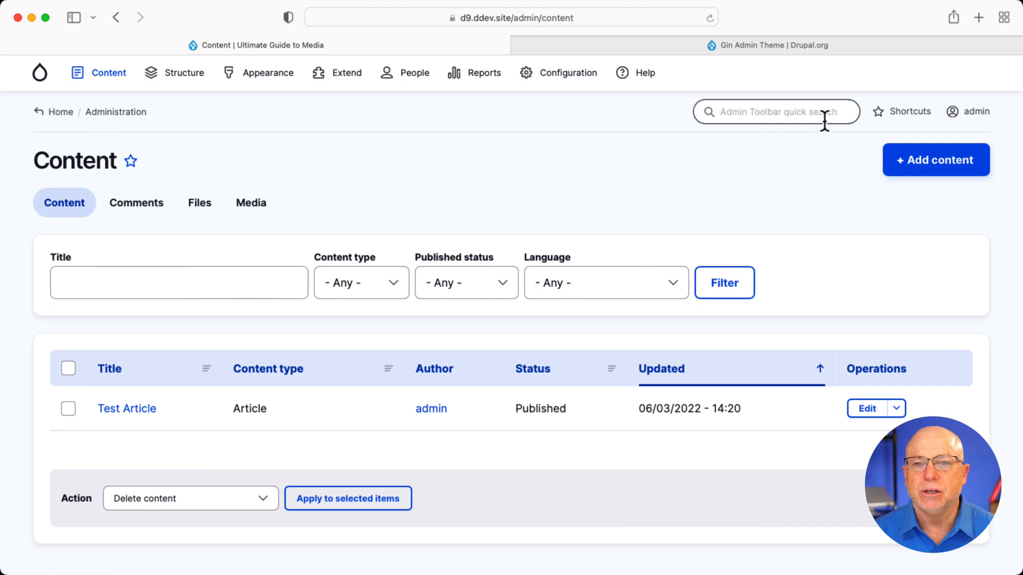
{"action": "left_click", "coordinate": [907, 110]}
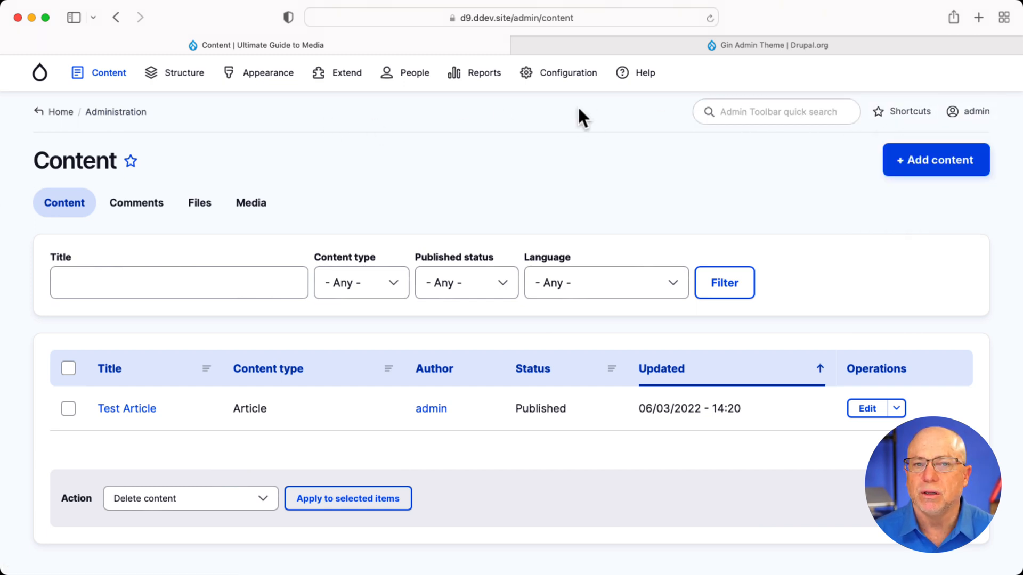
{"action": "left_click", "coordinate": [266, 73]}
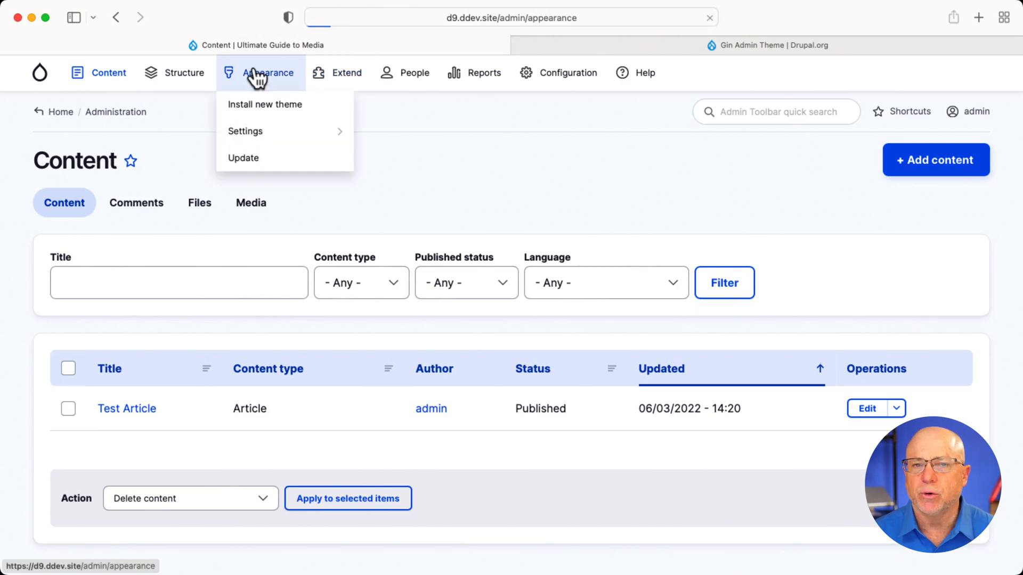
- In Gin's settings, preview the Dark (BETA) appearance, then set it back to Light
{"action": "left_click", "coordinate": [267, 72]}
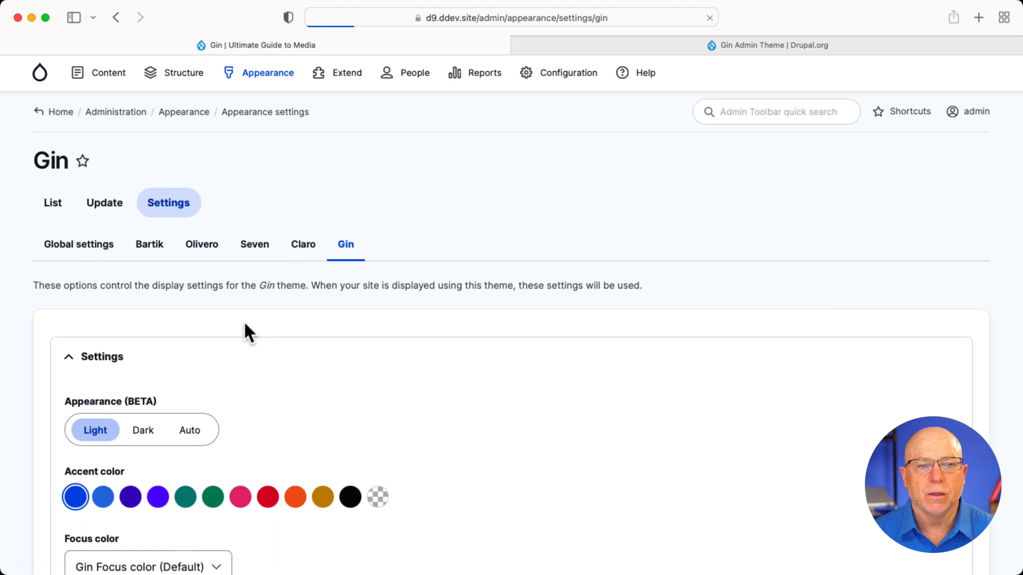
{"action": "scroll", "scroll_direction": "down", "scroll_amount": 3}
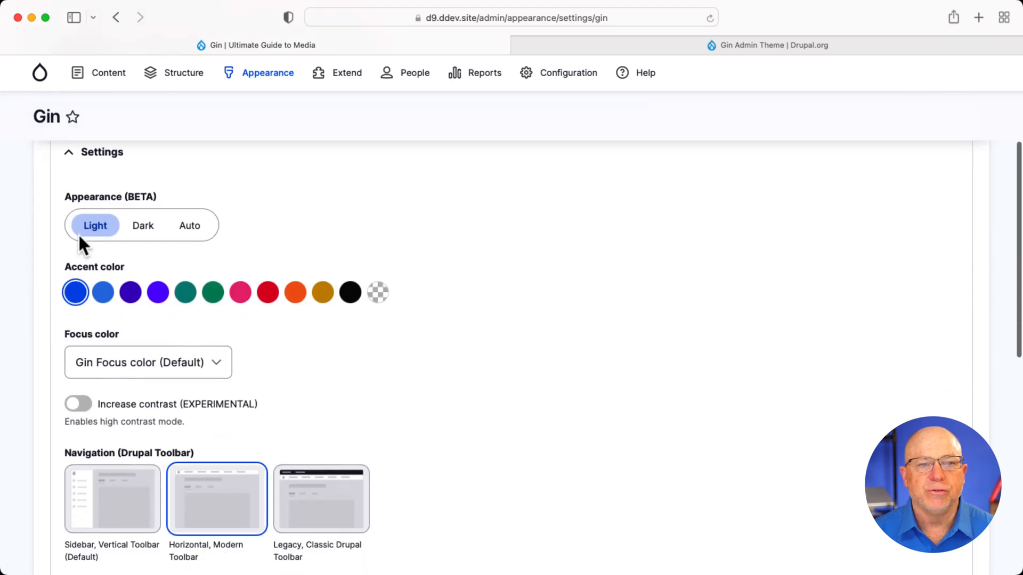
{"action": "mouse_move", "coordinate": [225, 237]}
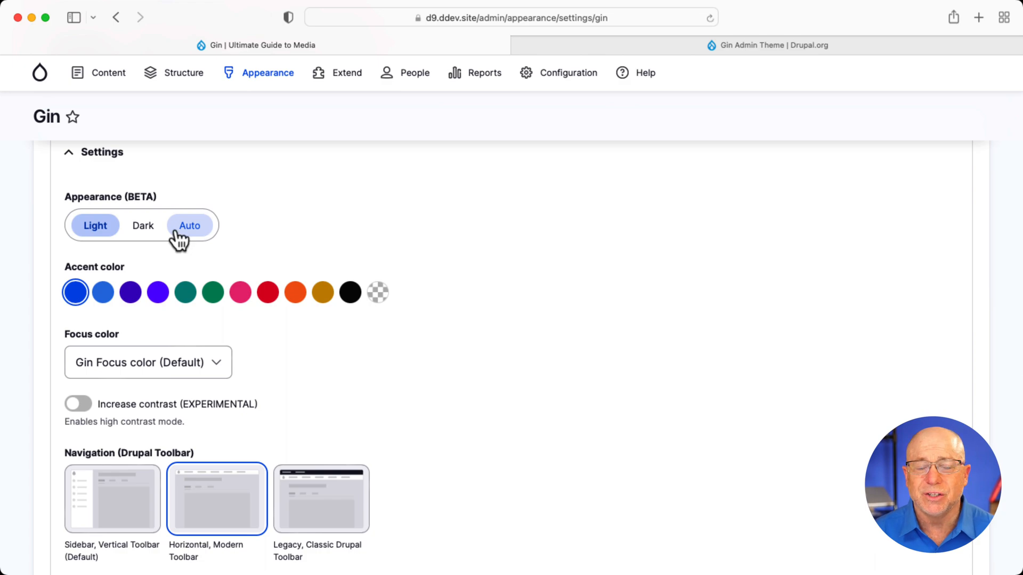
{"action": "left_click", "coordinate": [141, 225]}
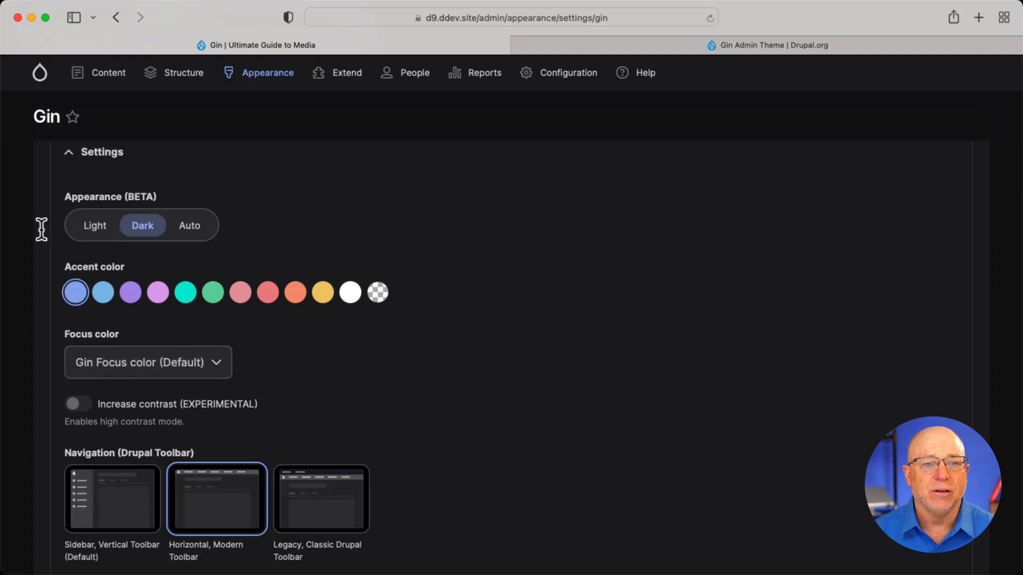
{"action": "mouse_move", "coordinate": [46, 234]}
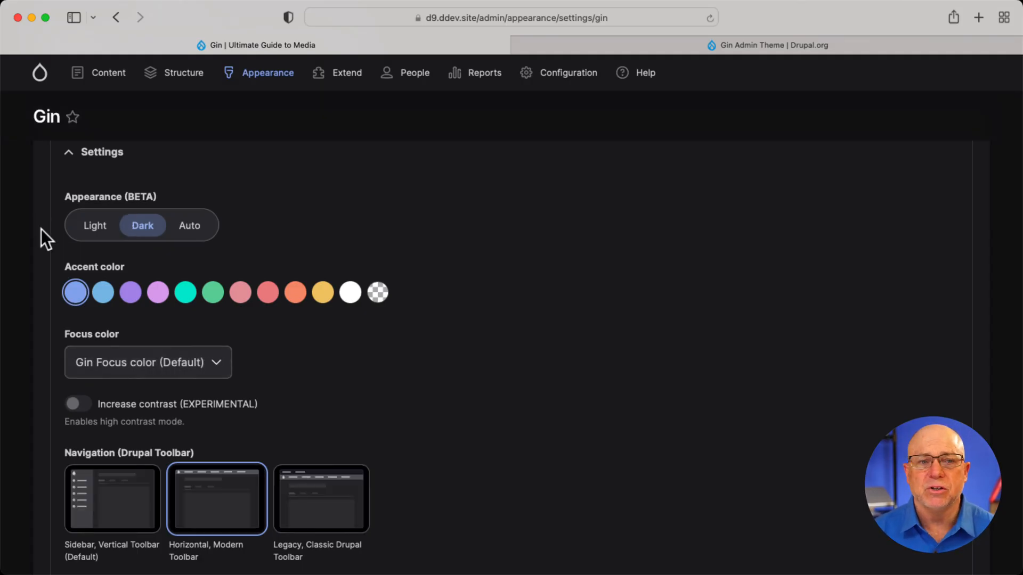
{"action": "left_click", "coordinate": [95, 225]}
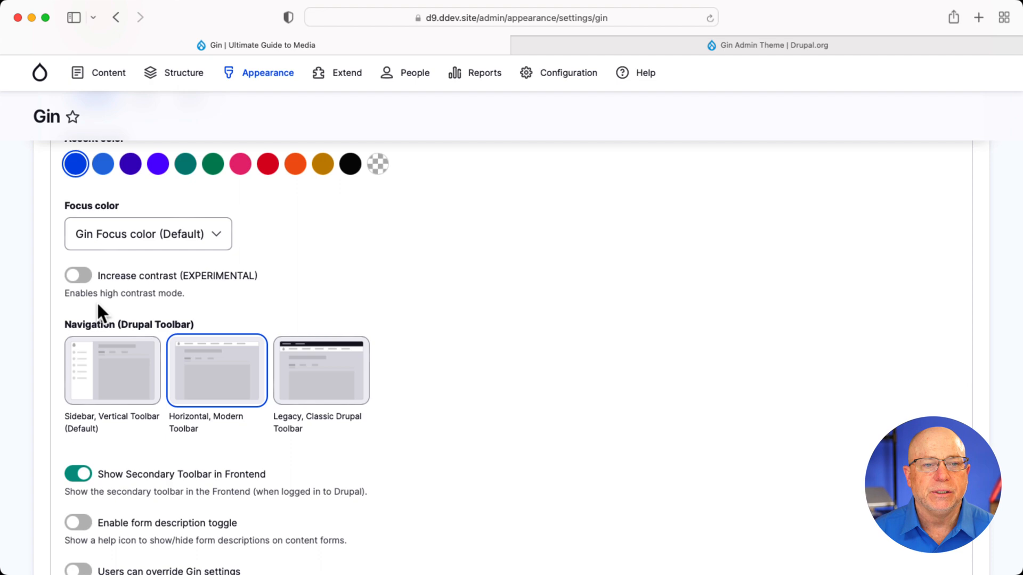
{"action": "mouse_move", "coordinate": [175, 332]}
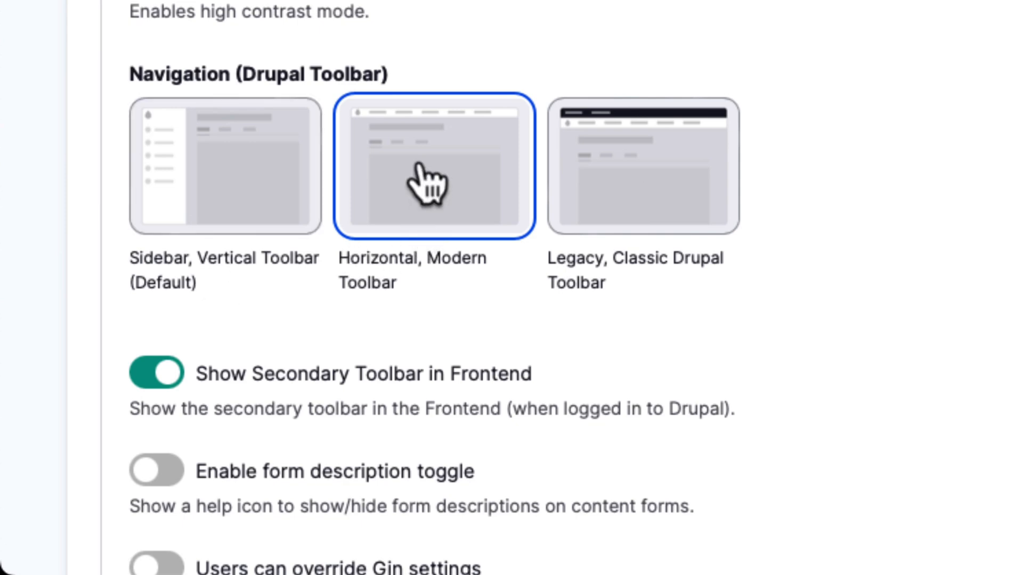
{"action": "mouse_move", "coordinate": [430, 268]}
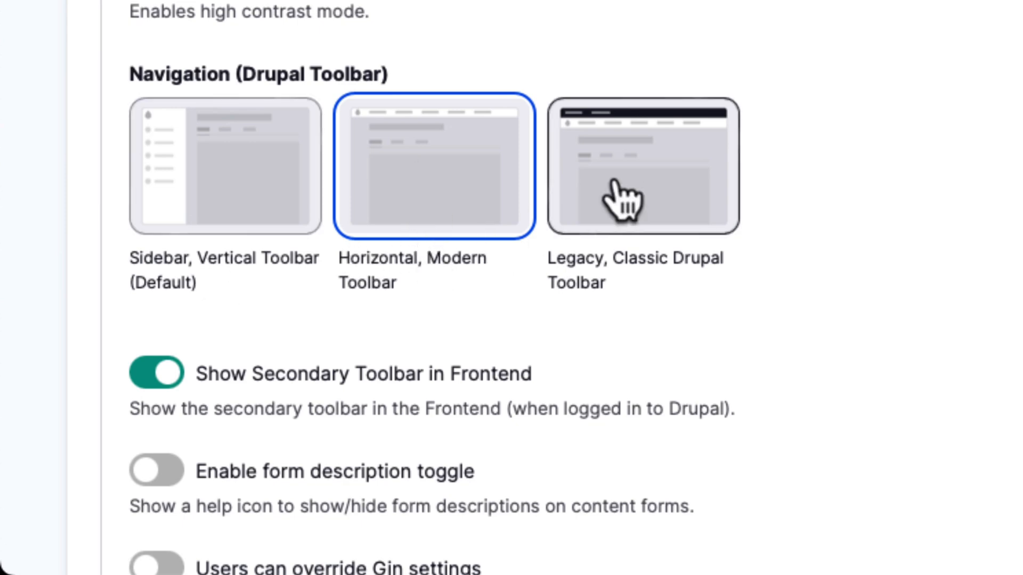
{"action": "mouse_move", "coordinate": [606, 182]}
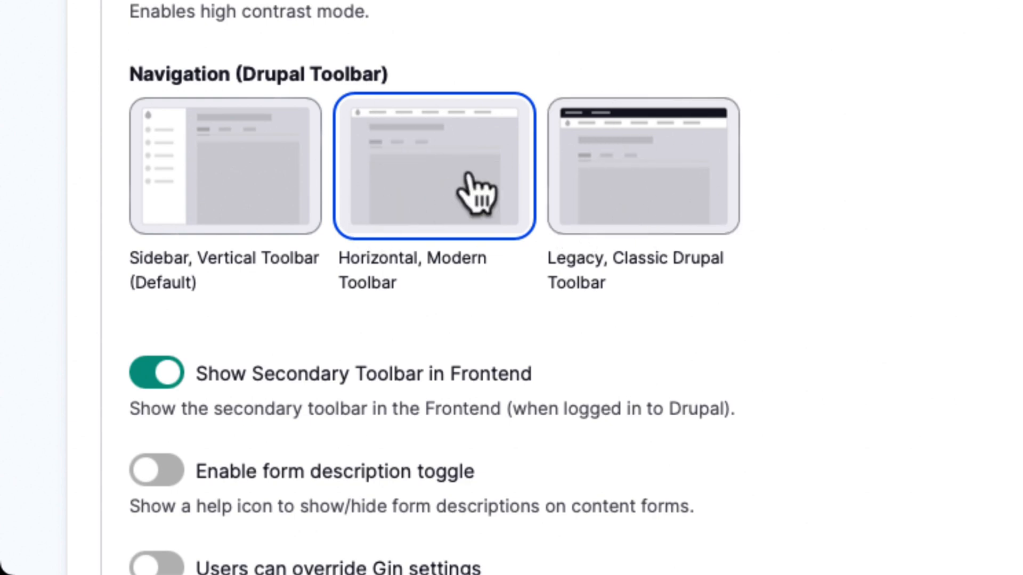
{"action": "mouse_move", "coordinate": [390, 155]}
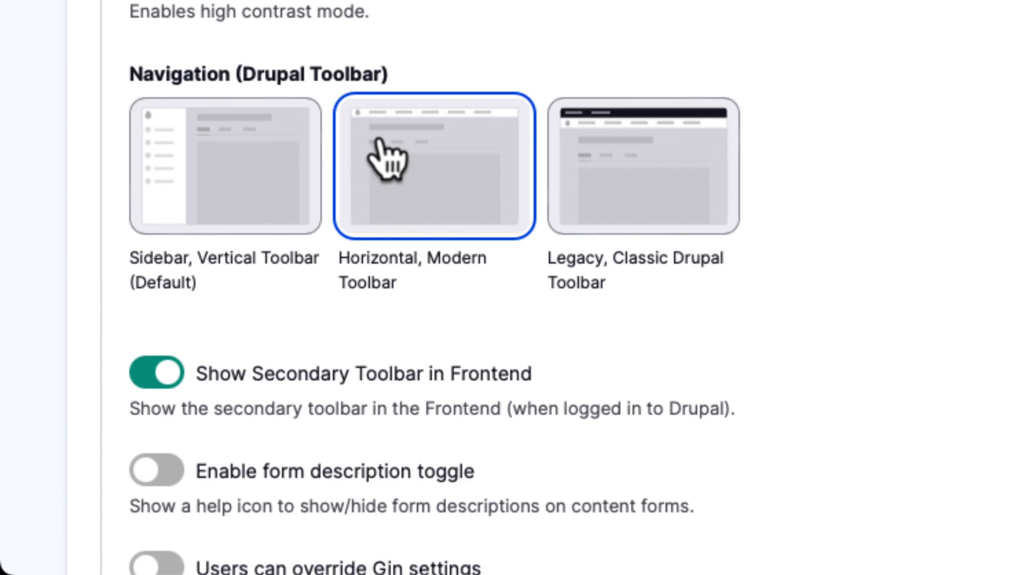
{"action": "mouse_move", "coordinate": [1005, 196]}
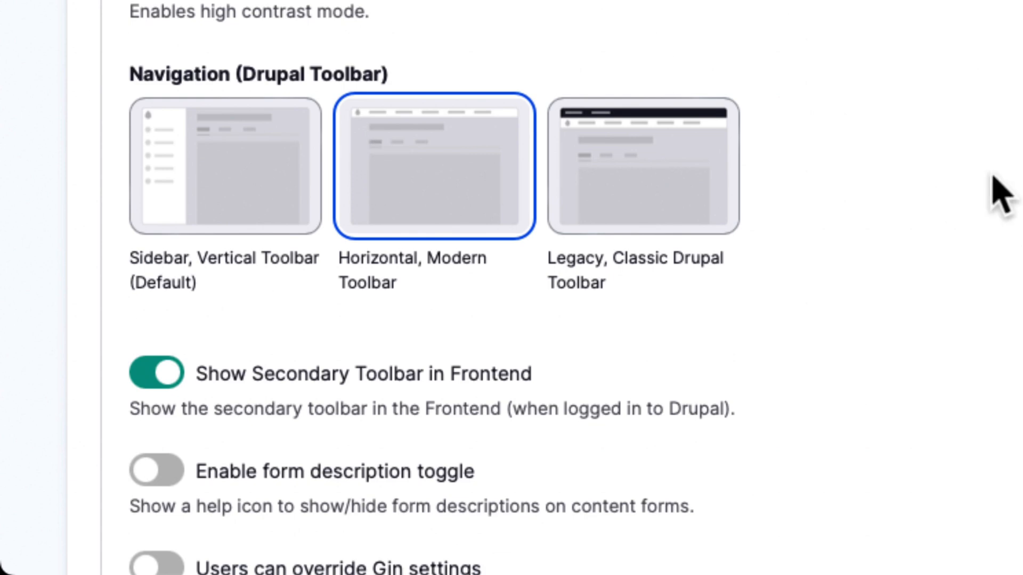
- Scroll through Gin's remaining settings to Save configuration, then go to the Extend modules page
{"action": "scroll", "scroll_direction": "down", "scroll_amount": 3}
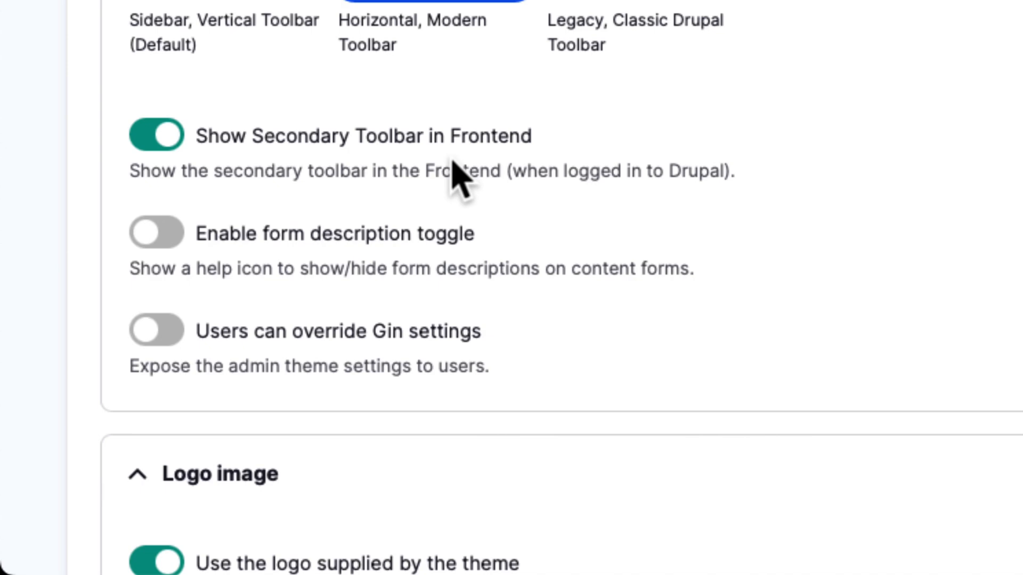
{"action": "scroll", "scroll_direction": "down", "scroll_amount": 3}
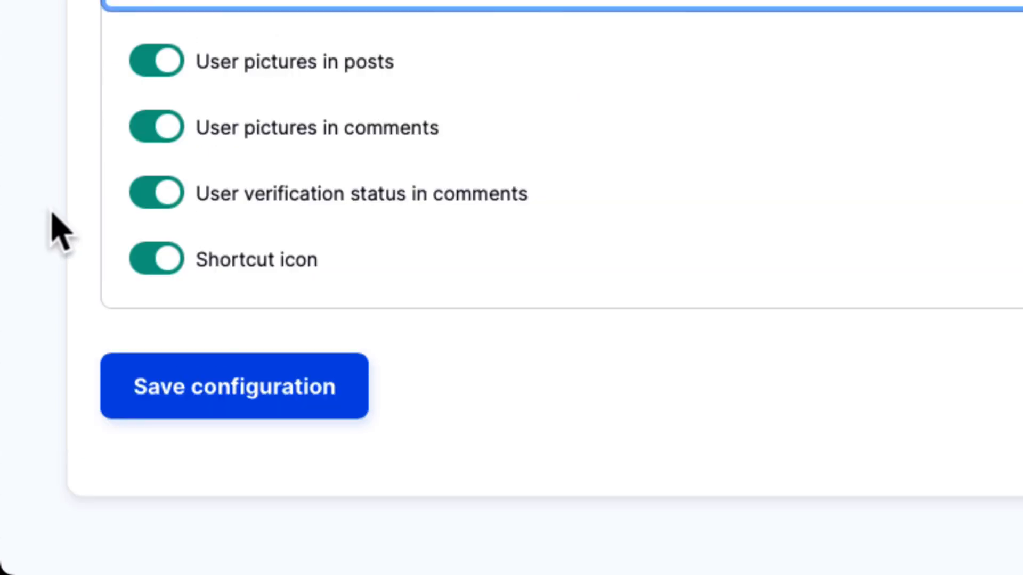
{"action": "left_click", "coordinate": [234, 386]}
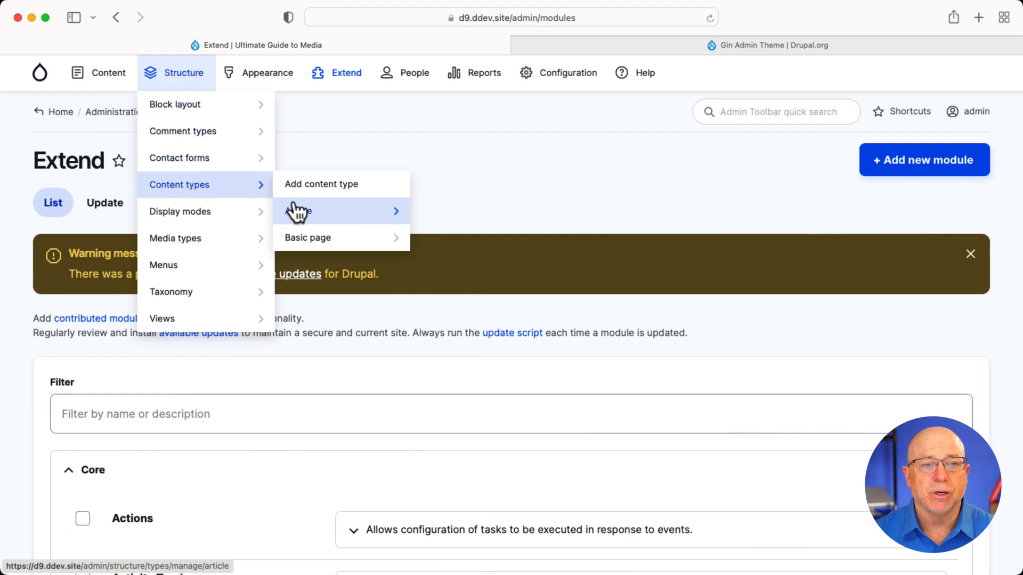
- In the Article teaser Layout Builder, turn Regions on and content Preview off to show field placeholders
{"action": "left_click", "coordinate": [300, 210]}
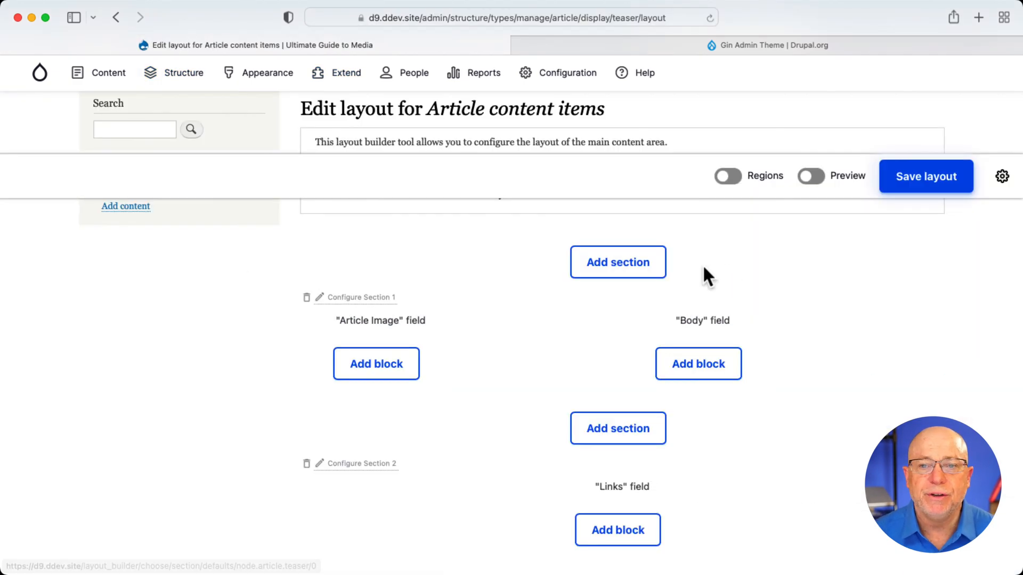
{"action": "left_click", "coordinate": [810, 176]}
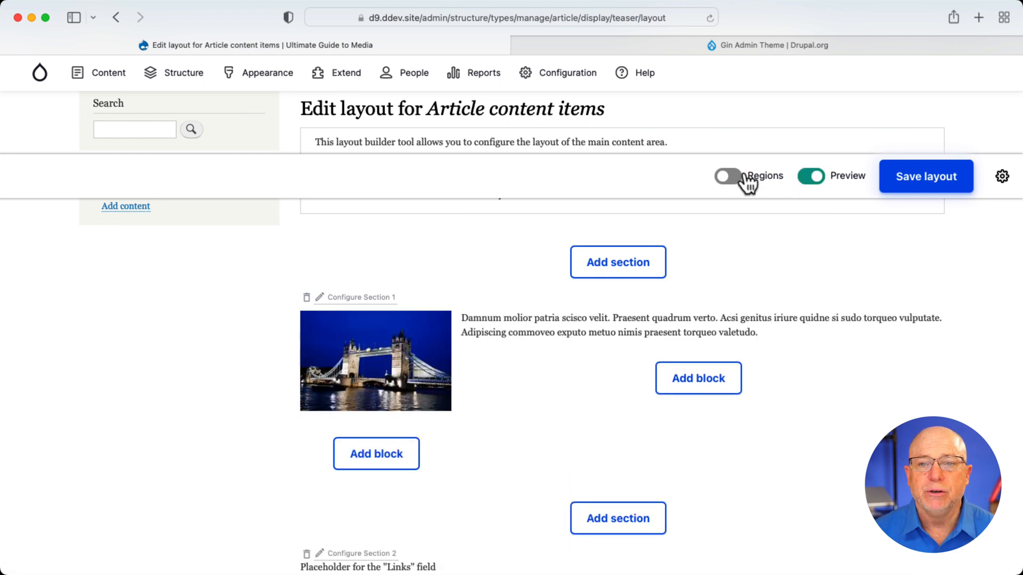
{"action": "left_click", "coordinate": [725, 175]}
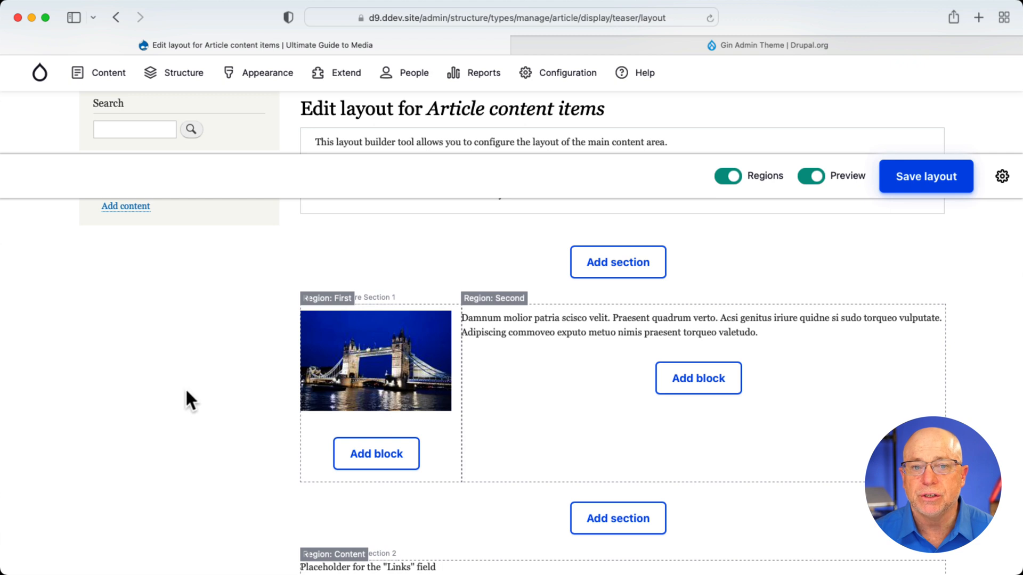
{"action": "mouse_move", "coordinate": [190, 384]}
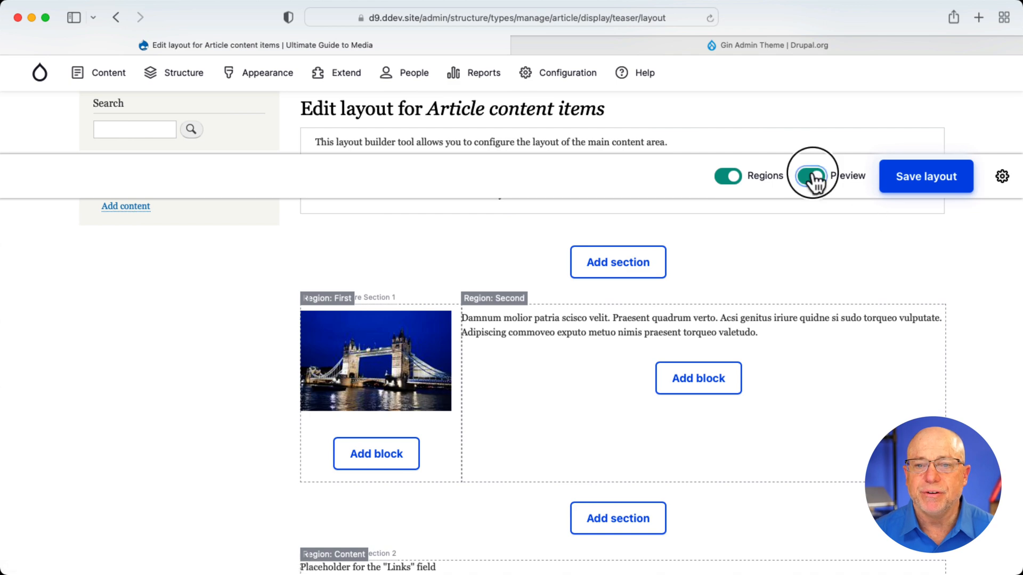
{"action": "left_click", "coordinate": [809, 176]}
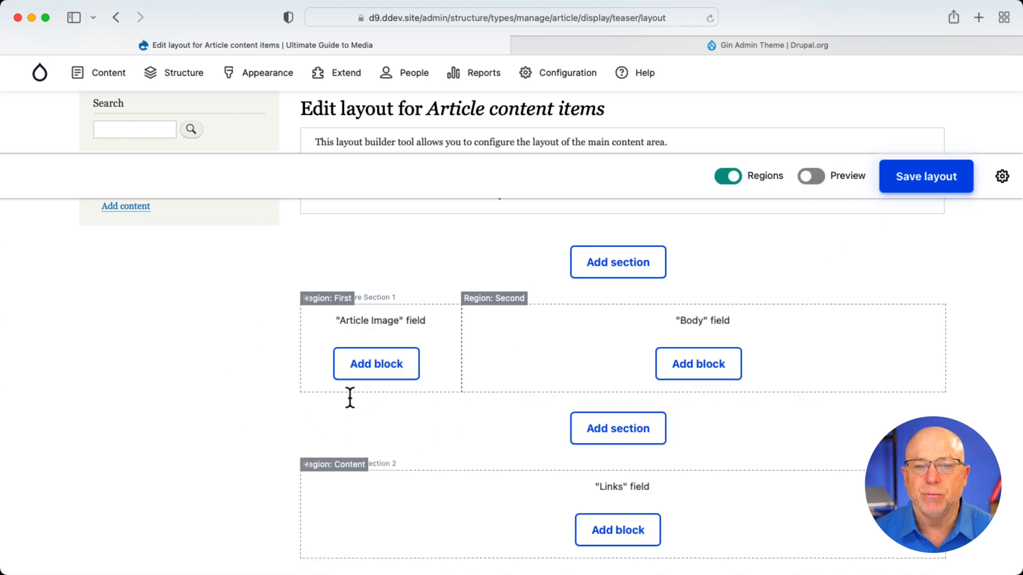
{"action": "mouse_move", "coordinate": [208, 418]}
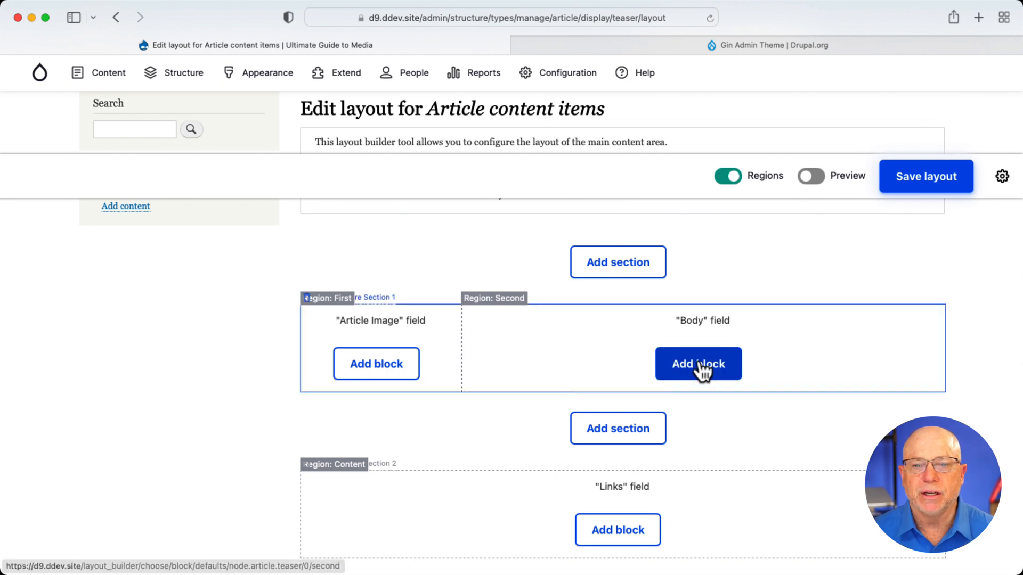
{"action": "left_click", "coordinate": [697, 364]}
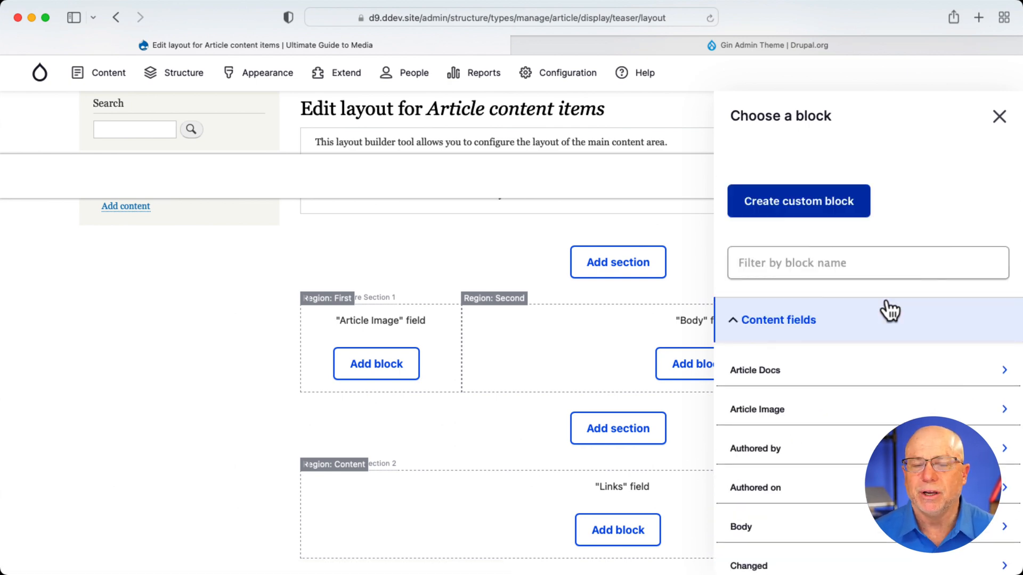
{"action": "left_click", "coordinate": [998, 117]}
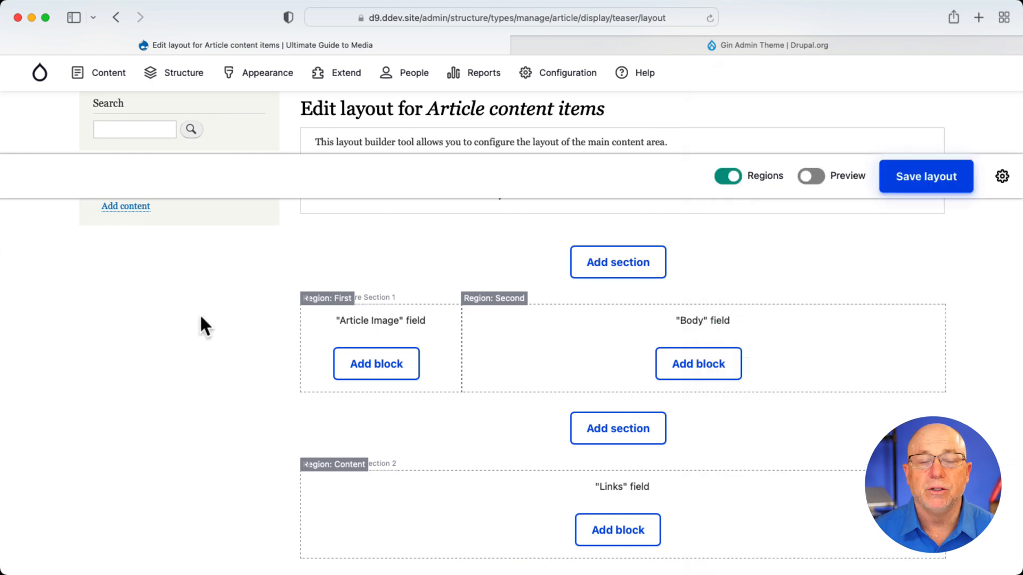